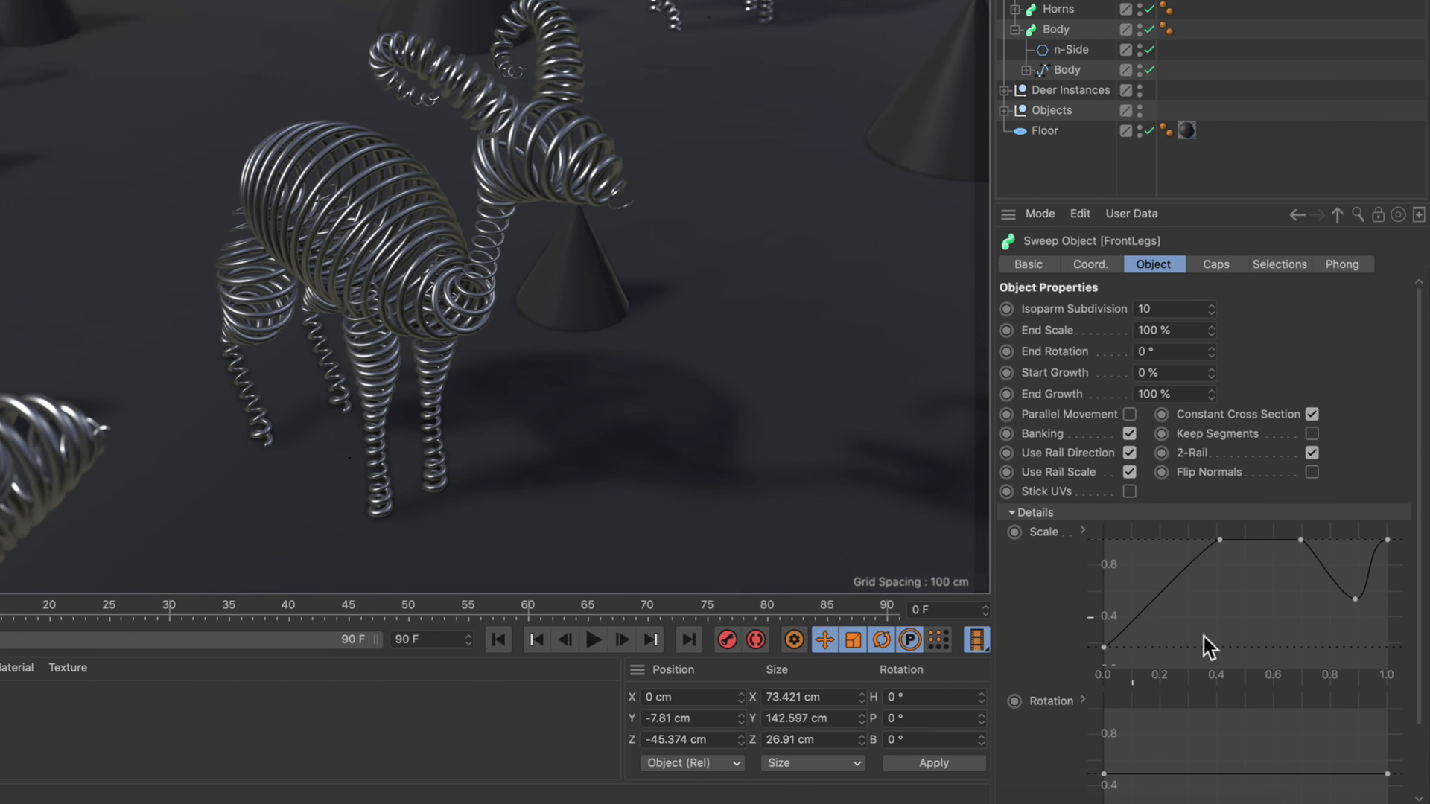
mouse_move(1268, 636)
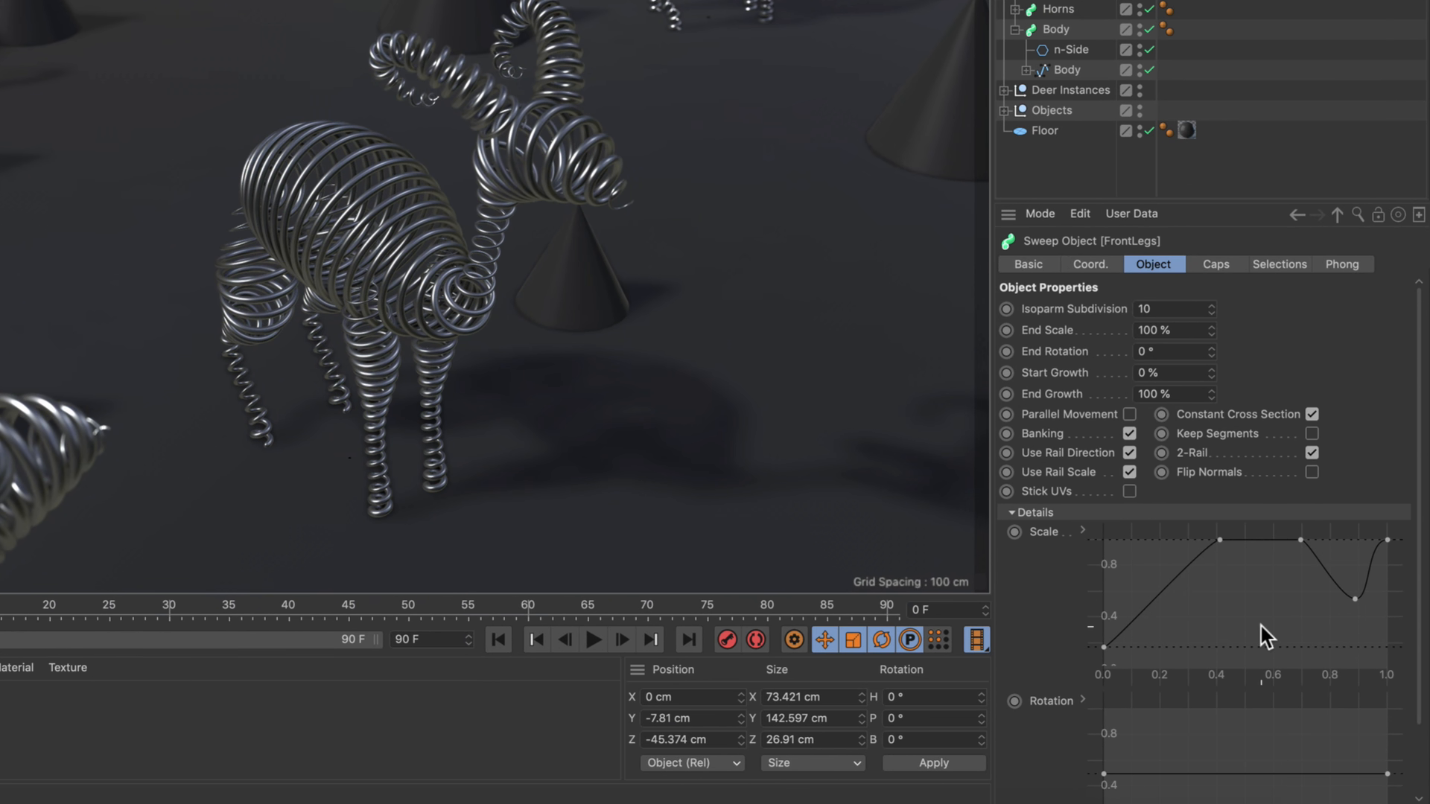
mouse_move(1232, 645)
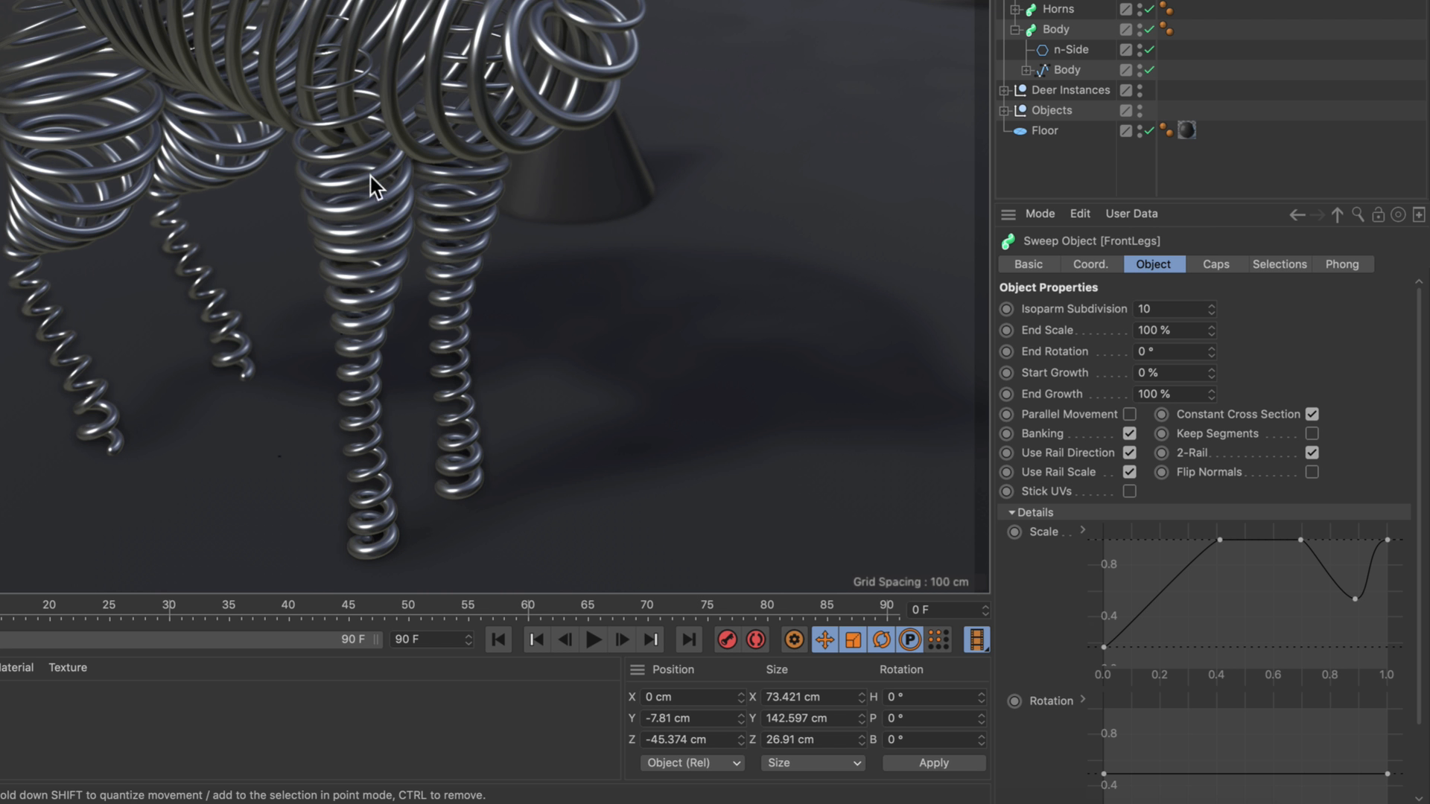
mouse_move(362, 380)
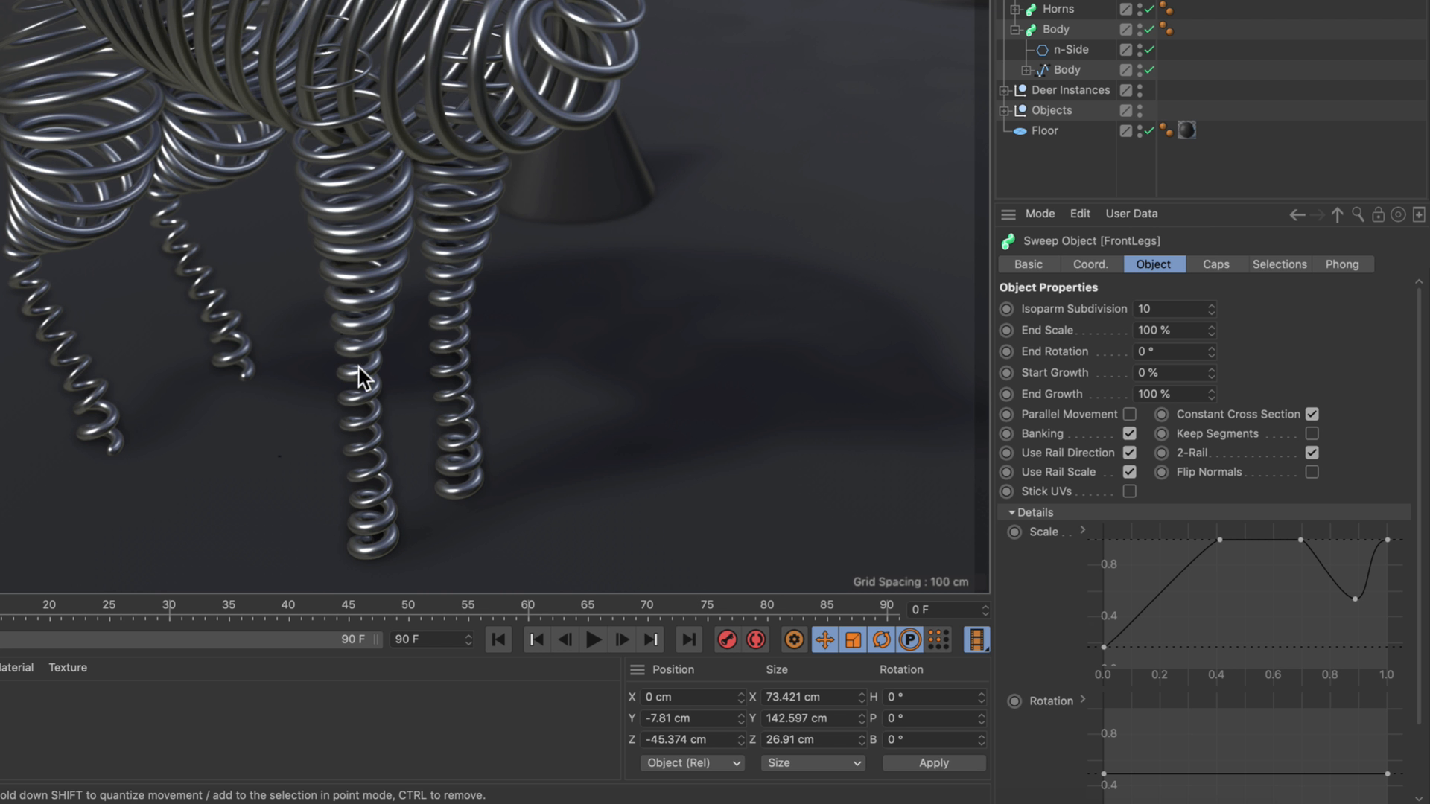
mouse_move(338, 337)
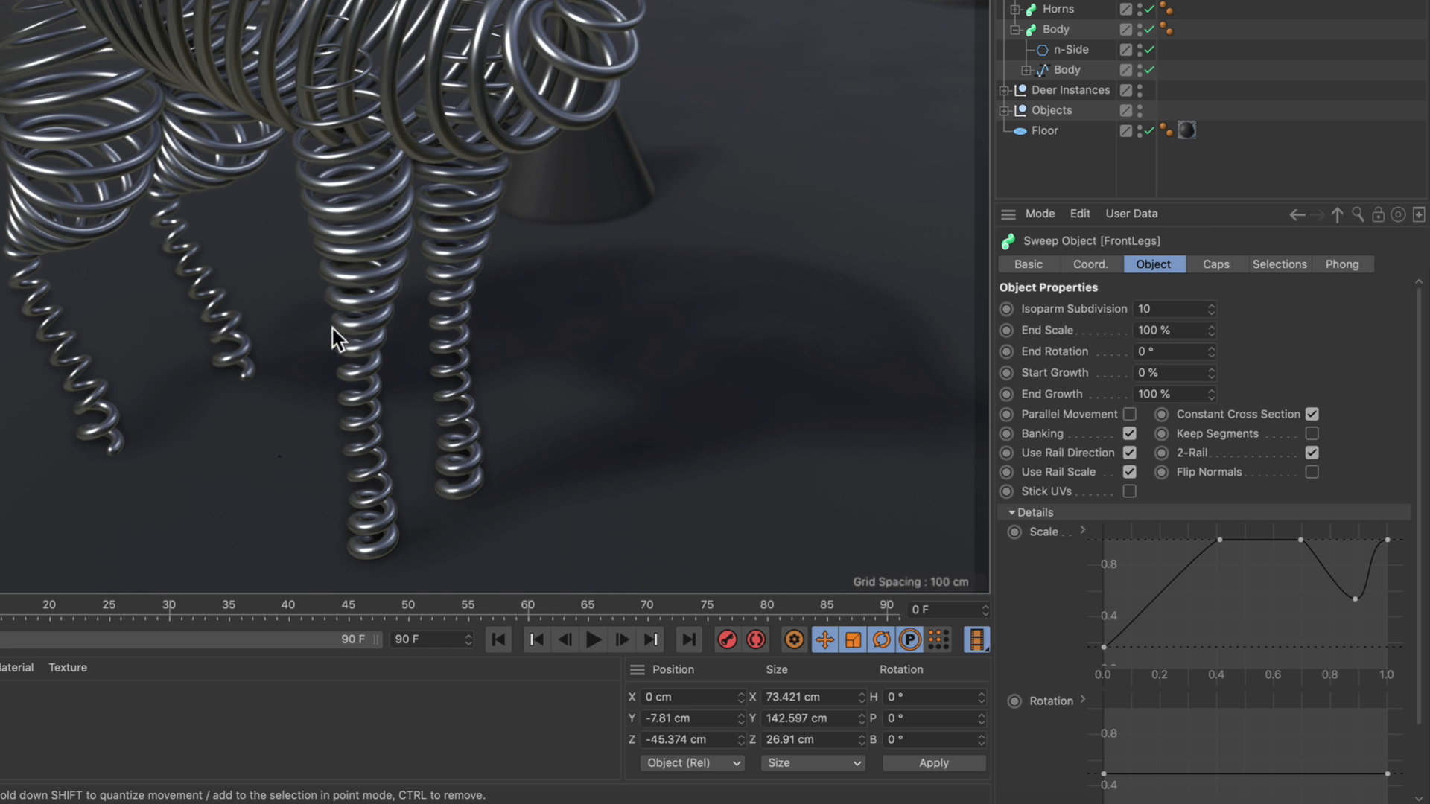
mouse_move(363, 163)
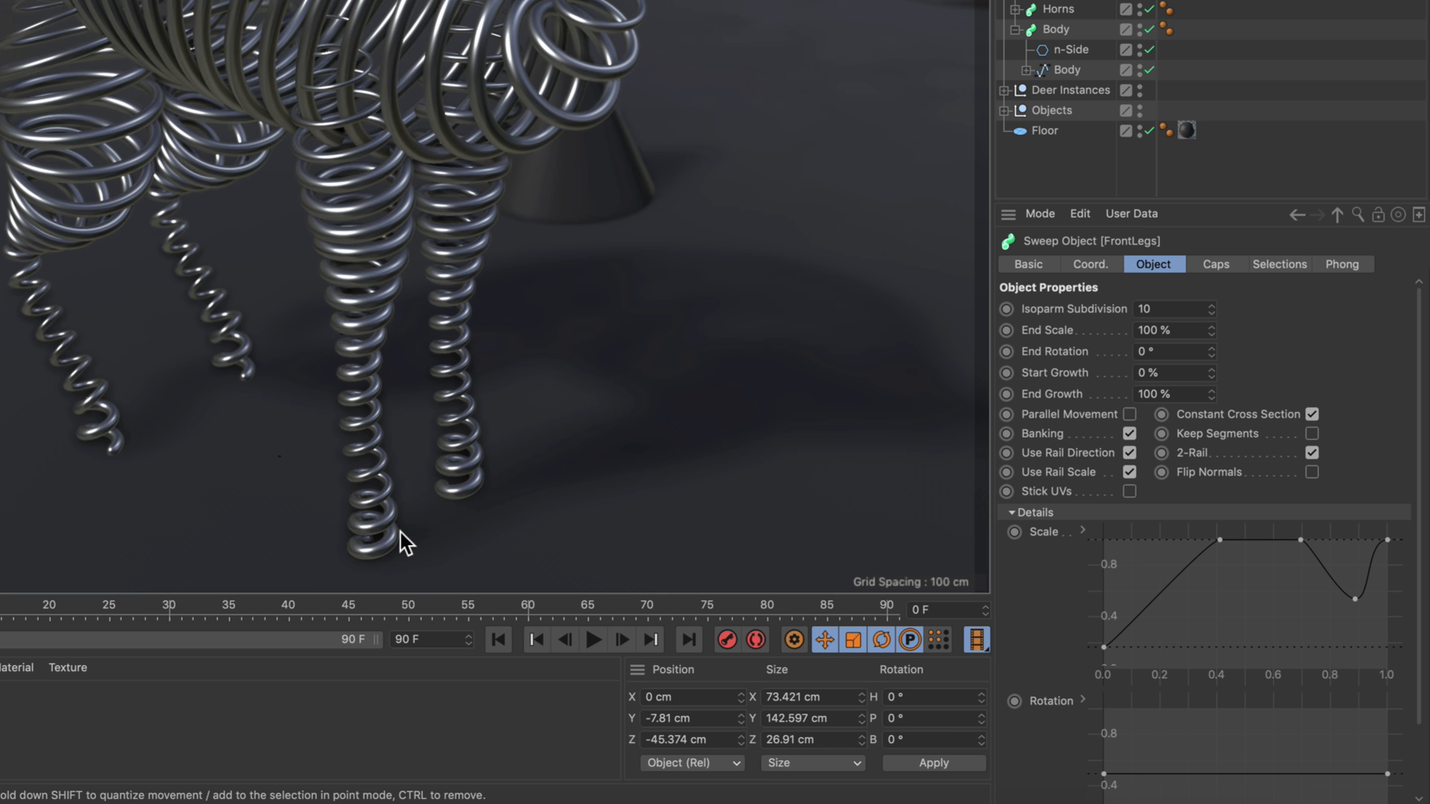
mouse_move(1267, 583)
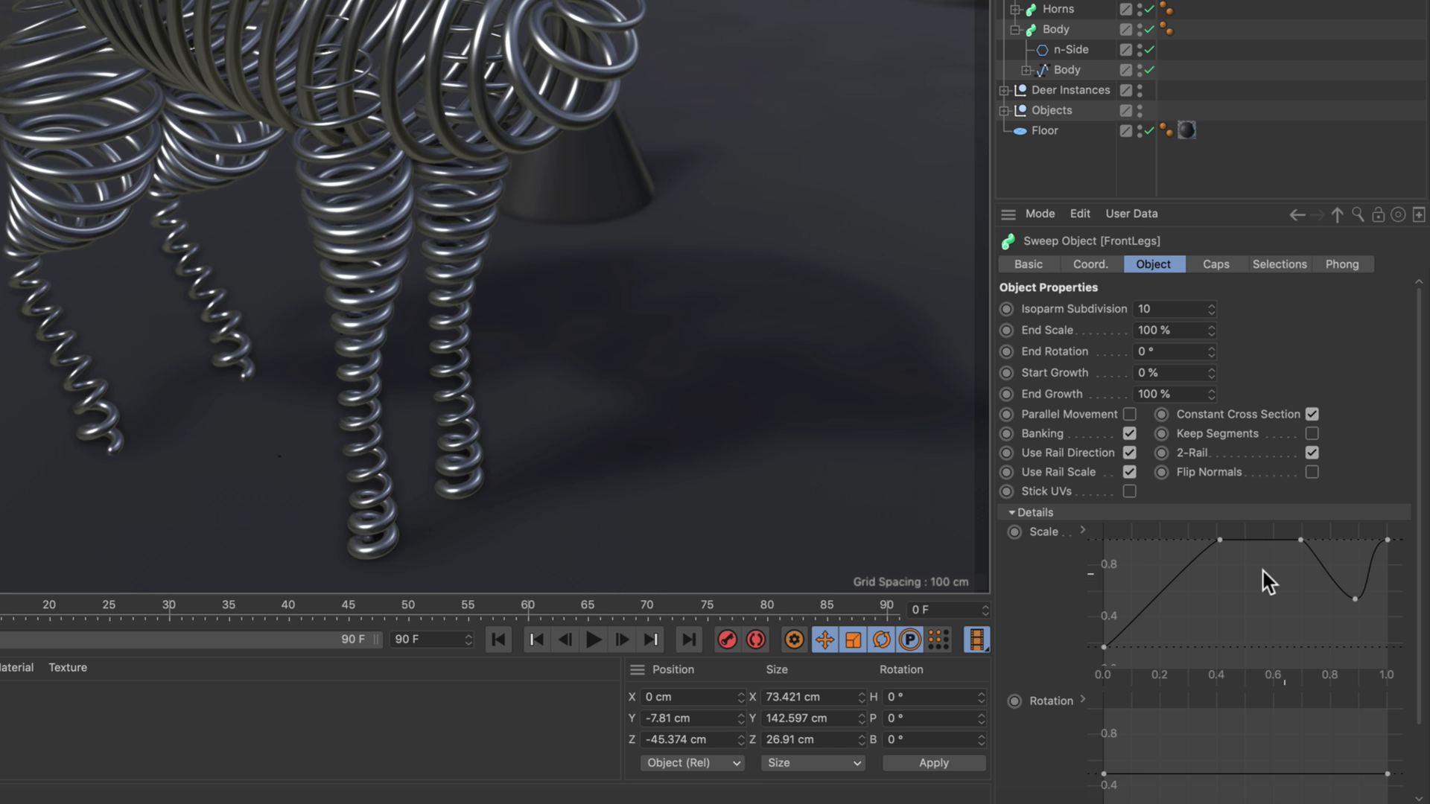
mouse_move(1186, 590)
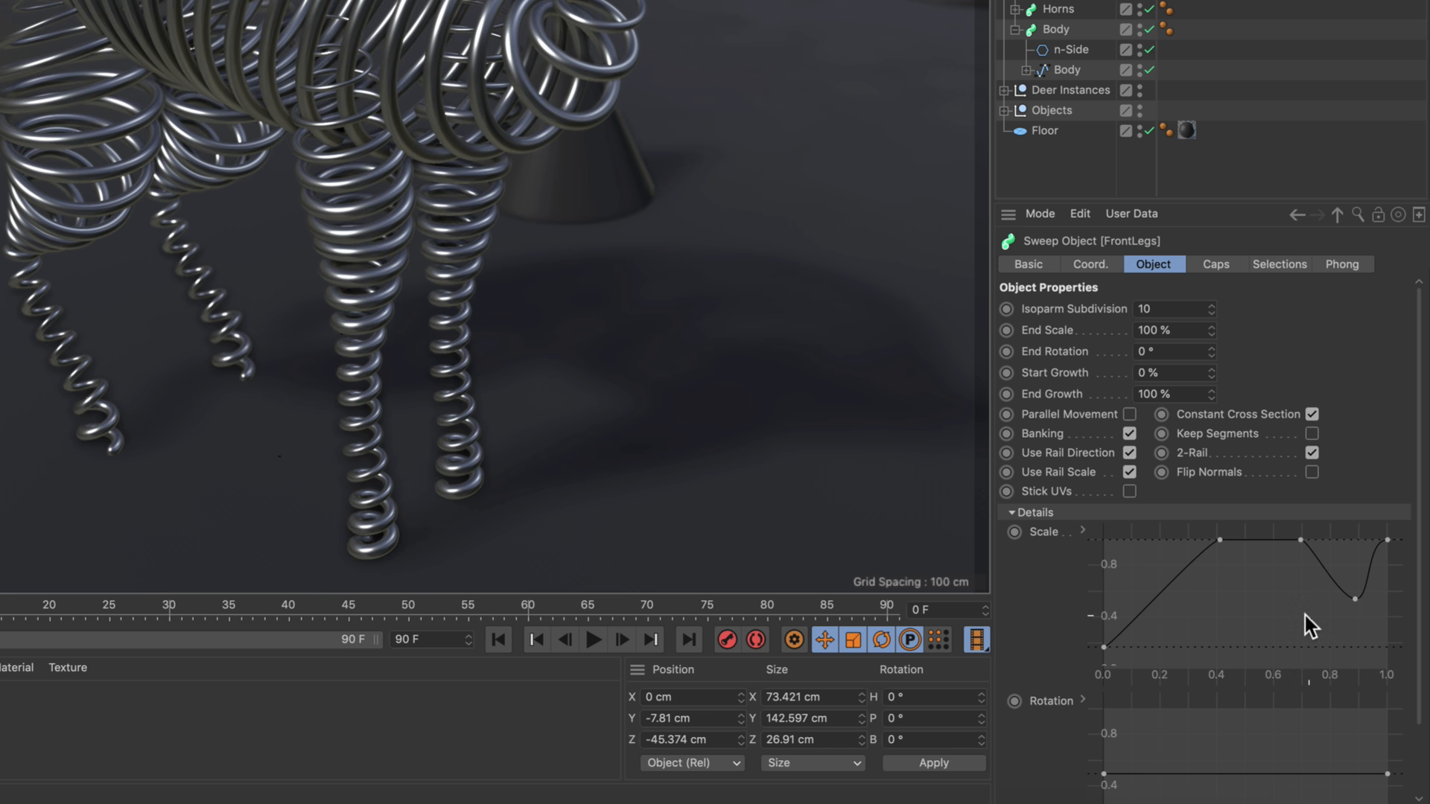
Step: Apply Double to the Sweep's Scale spline so the thickness profile repeats twice per leg
right_click(1309, 624)
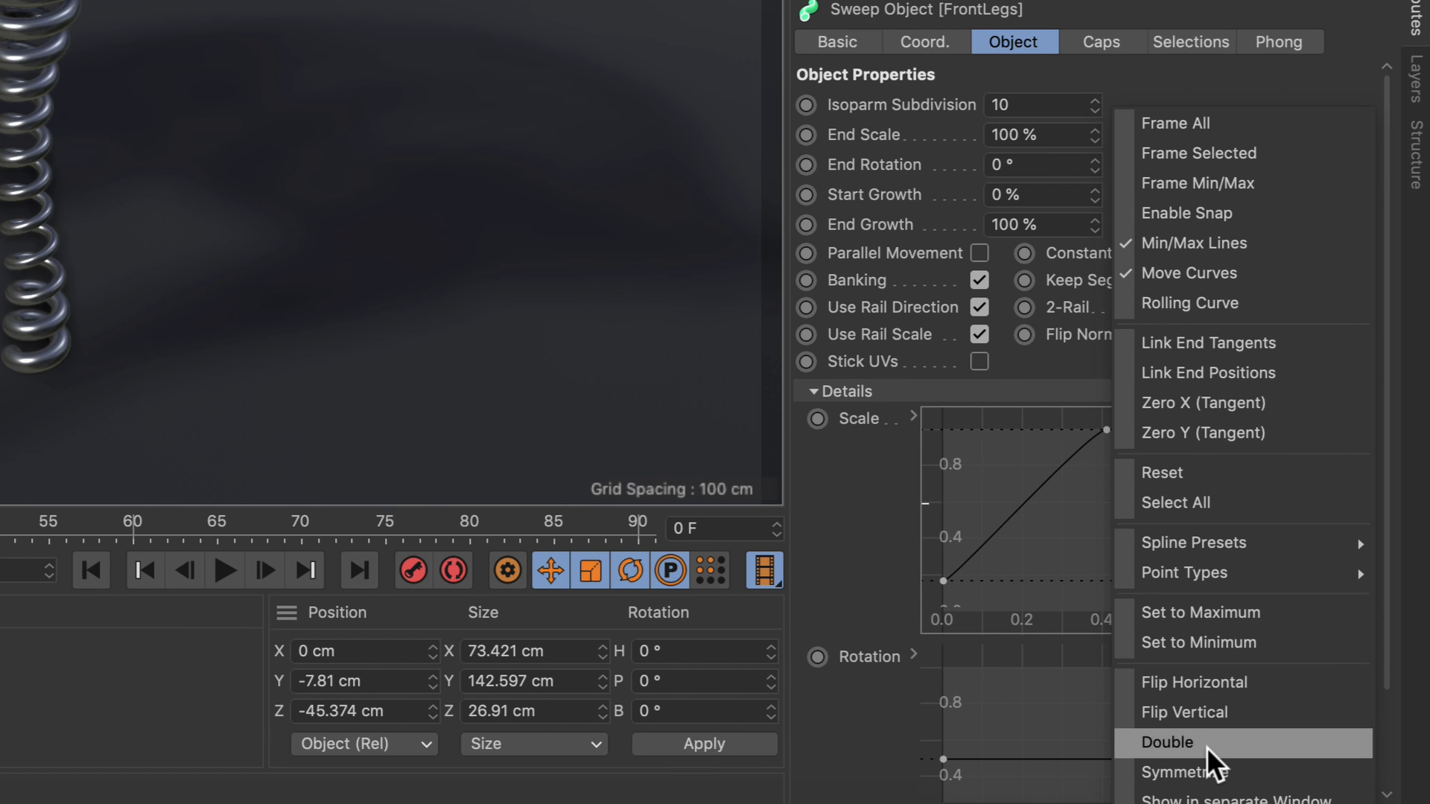
mouse_move(1204, 774)
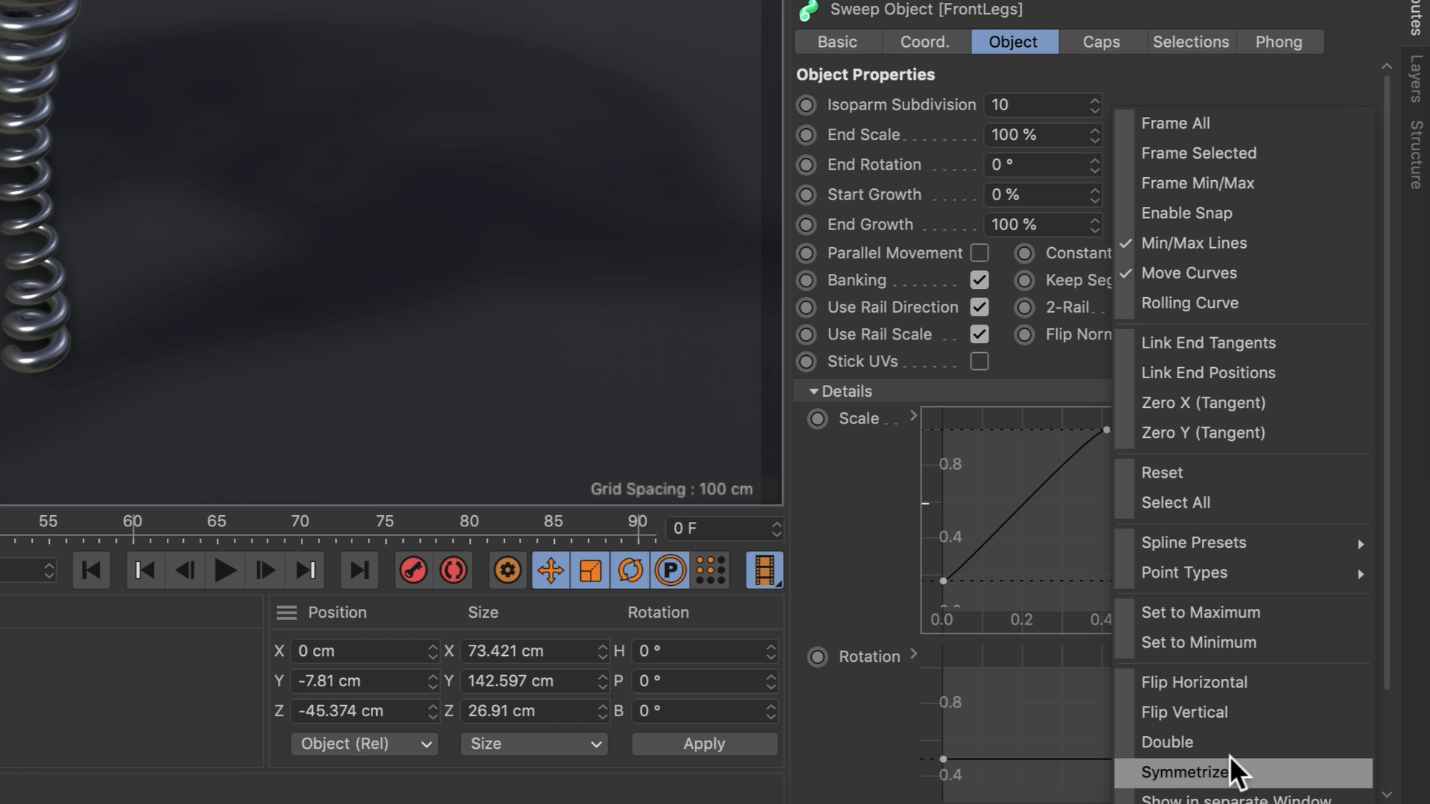
click(1187, 773)
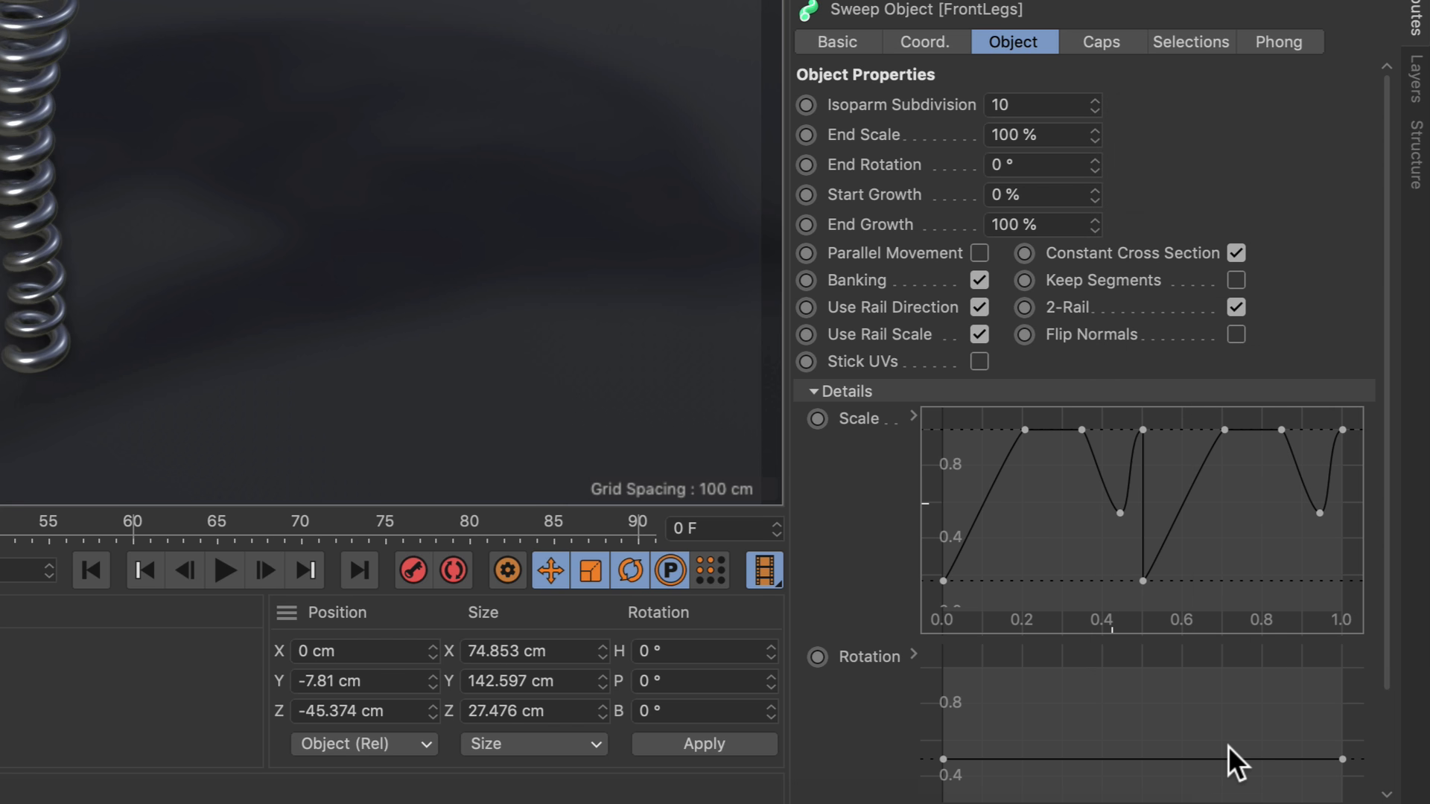
mouse_move(1022, 506)
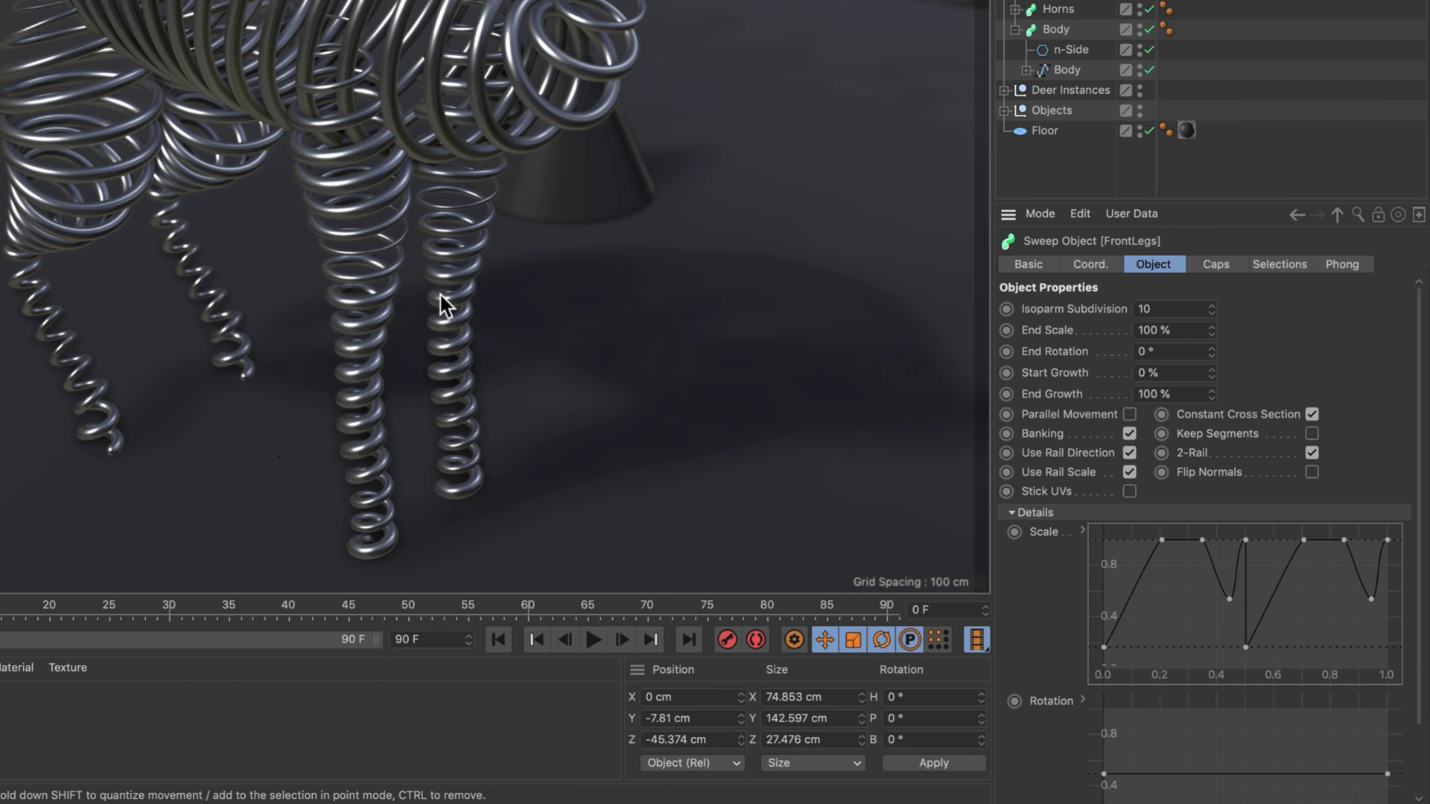
mouse_move(374, 207)
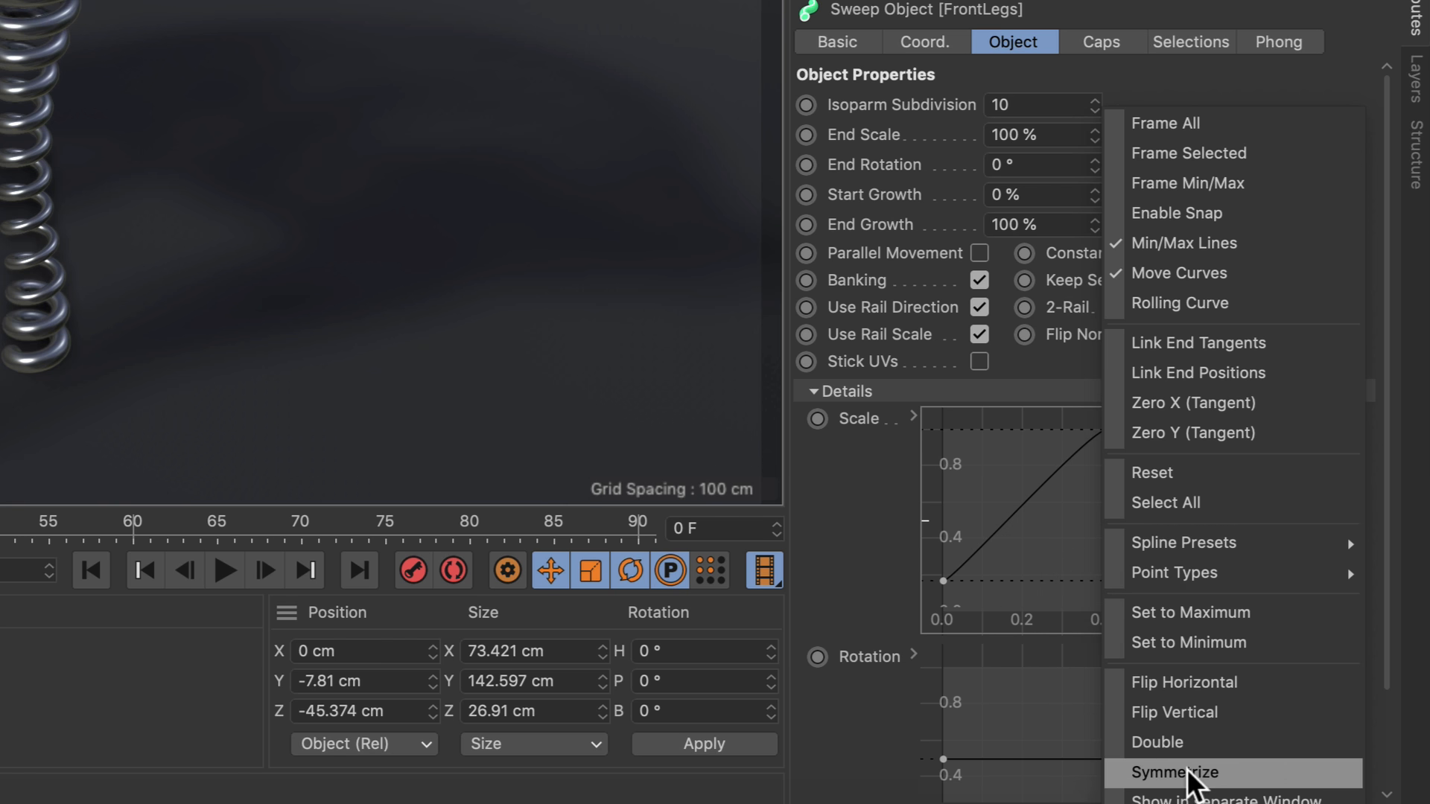
Step: Apply Symmetrize to the Scale spline so coils narrow at both ends of each leg
click(1177, 773)
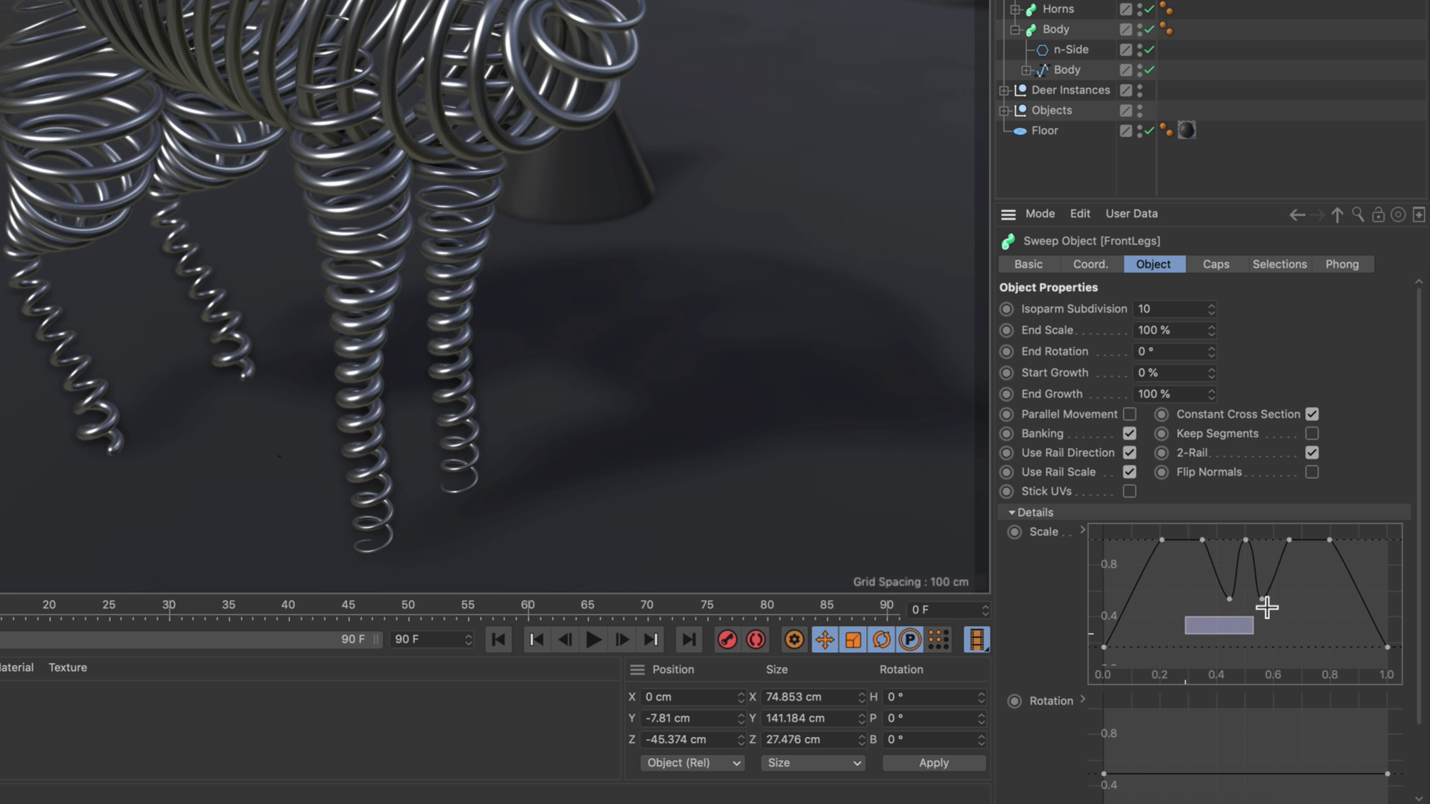
Step: Select the middle scale-curve points and Double them, adding extra pinches mid-leg
click(1267, 607)
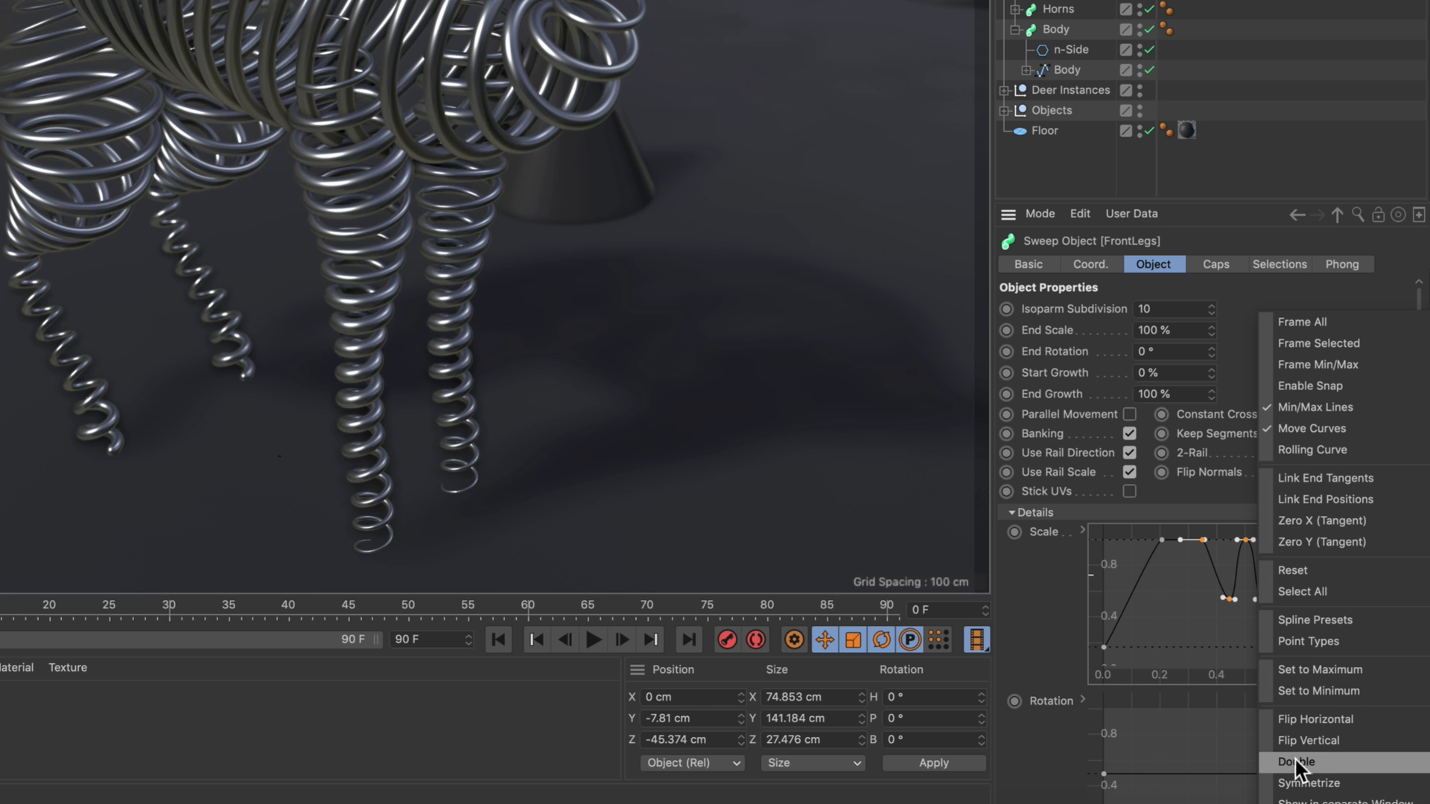
click(1297, 763)
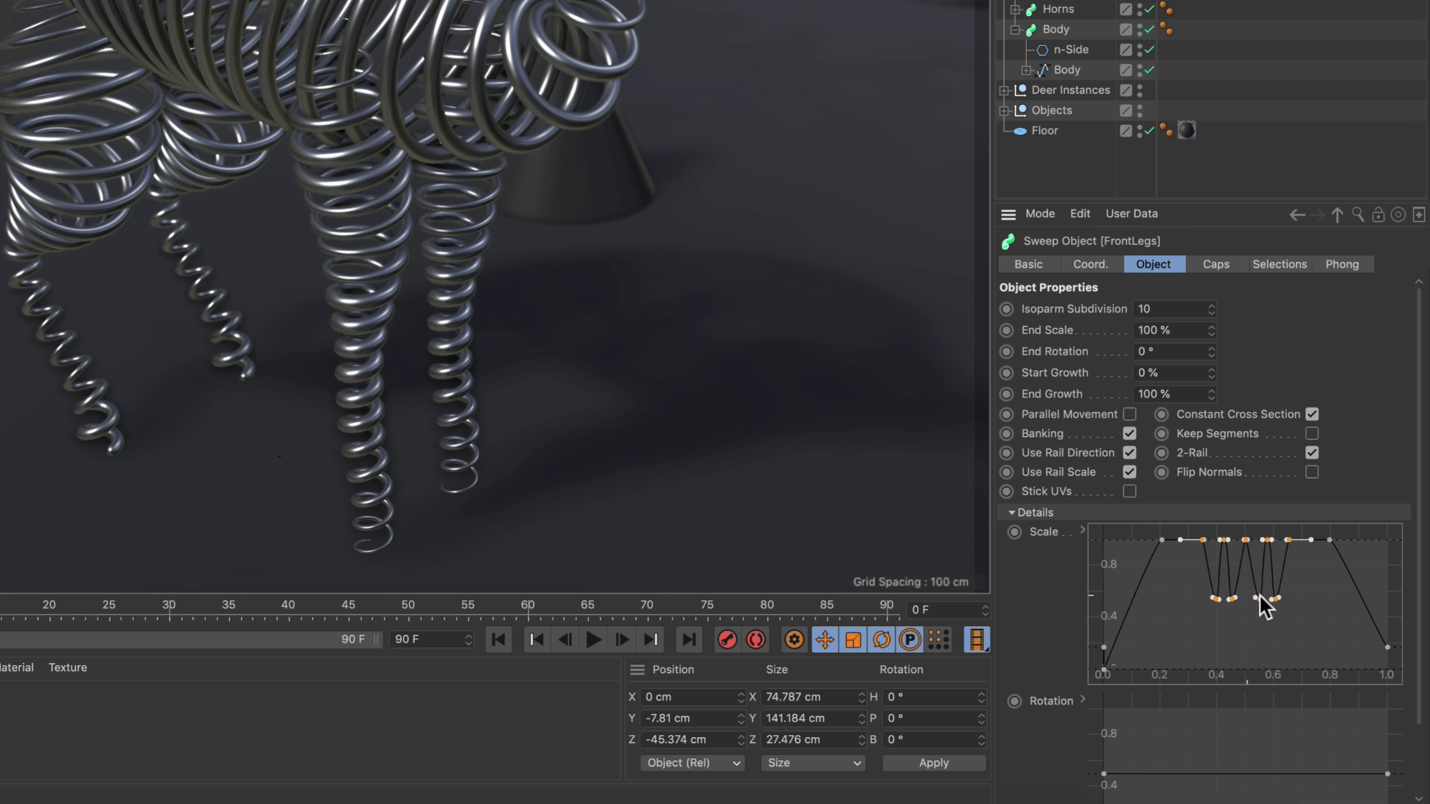